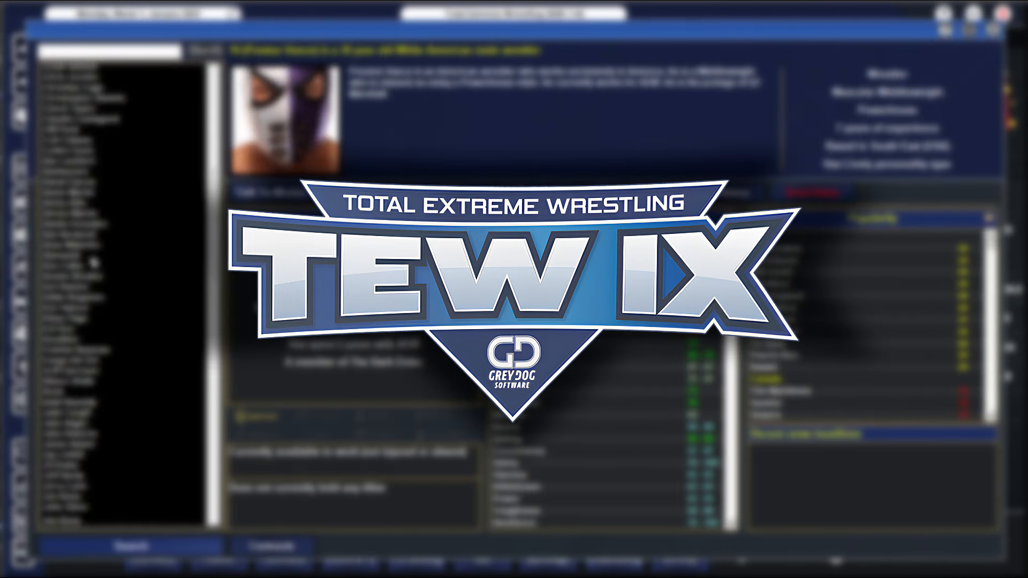
{"action": "left_click", "coordinate": [92, 347]}
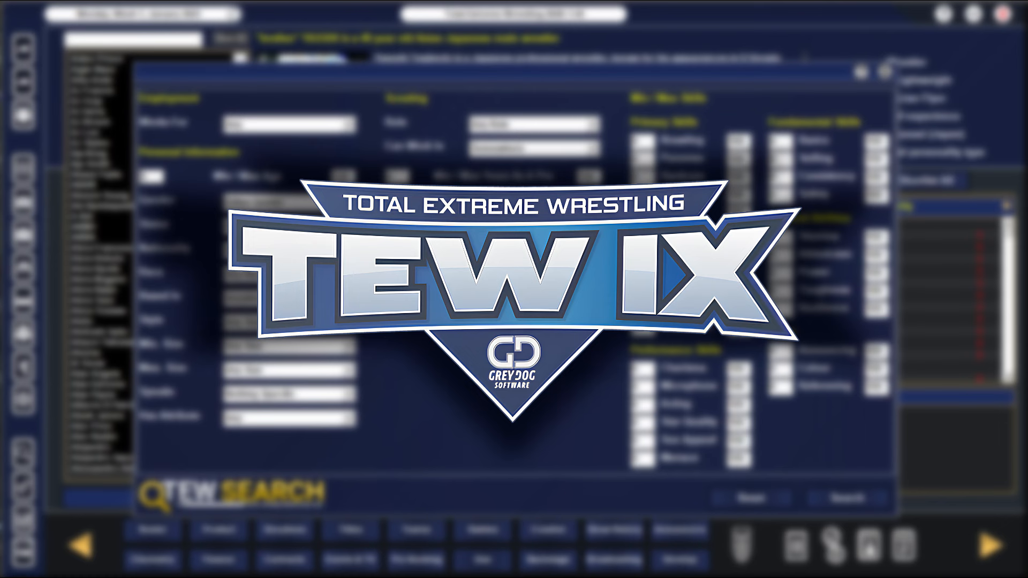
{"action": "left_click", "coordinate": [531, 127]}
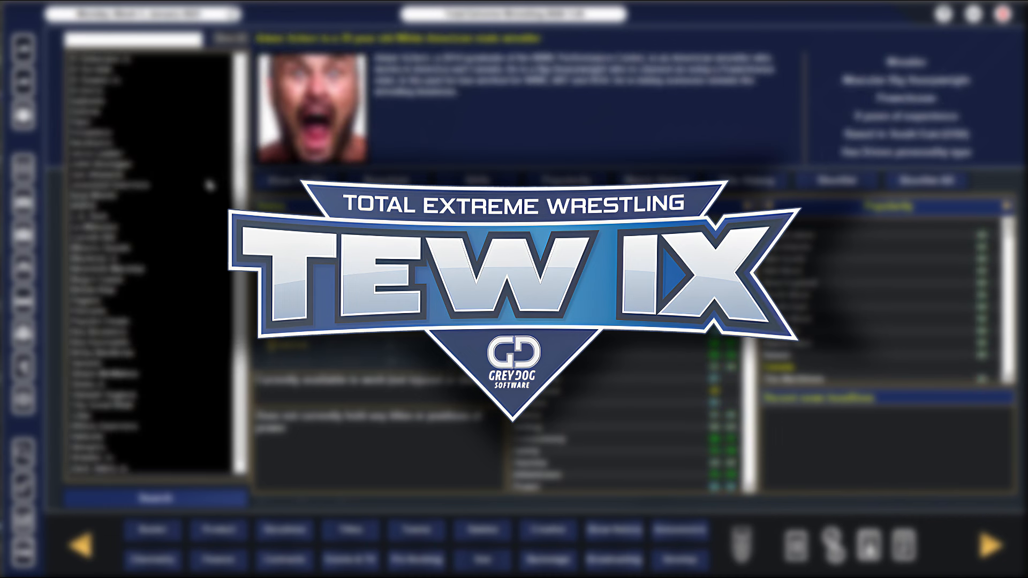
{"action": "left_click", "coordinate": [151, 203]}
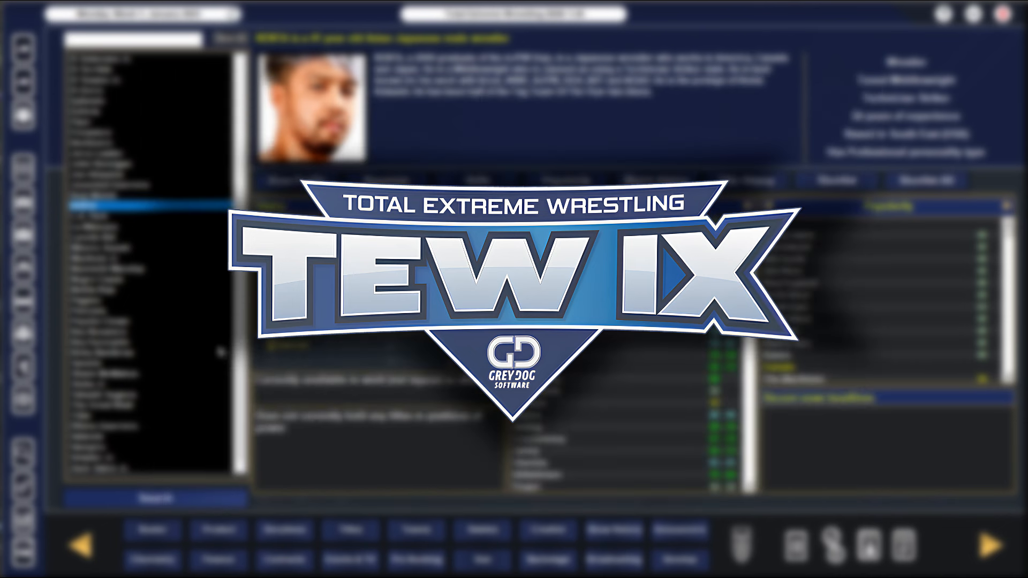
{"action": "left_click", "coordinate": [157, 407]}
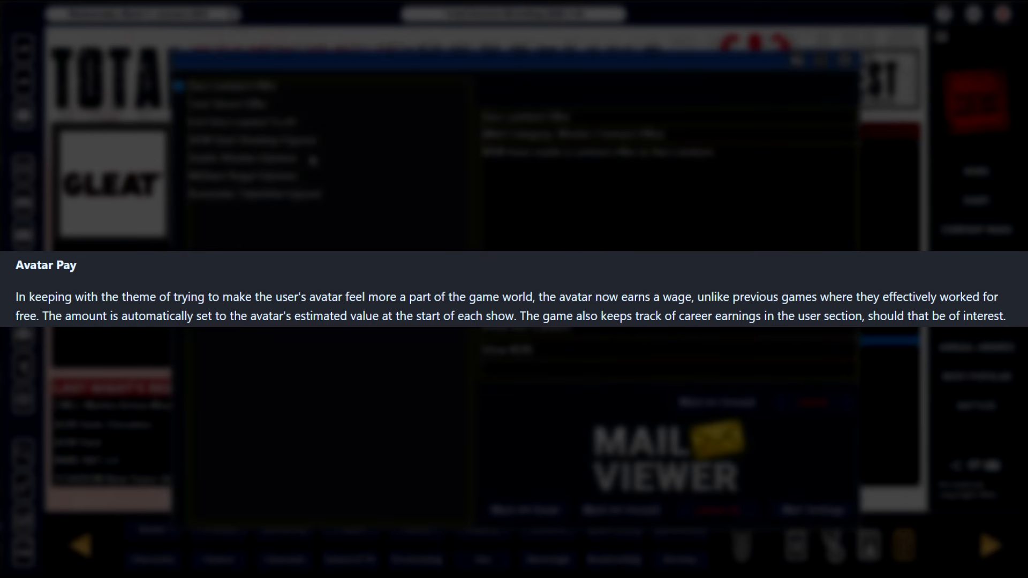
{"action": "left_click", "coordinate": [229, 104]}
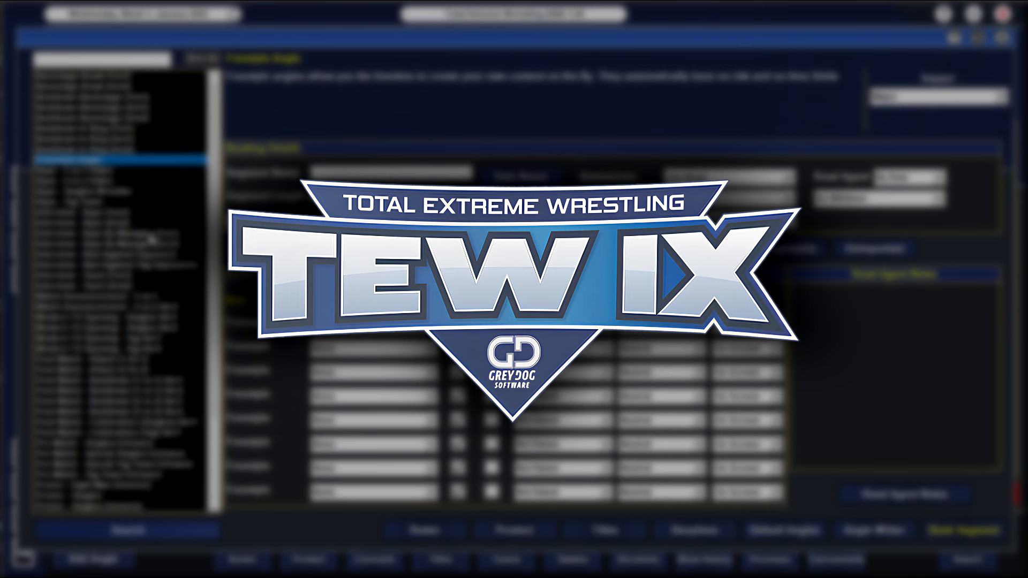
{"action": "left_click", "coordinate": [121, 234]}
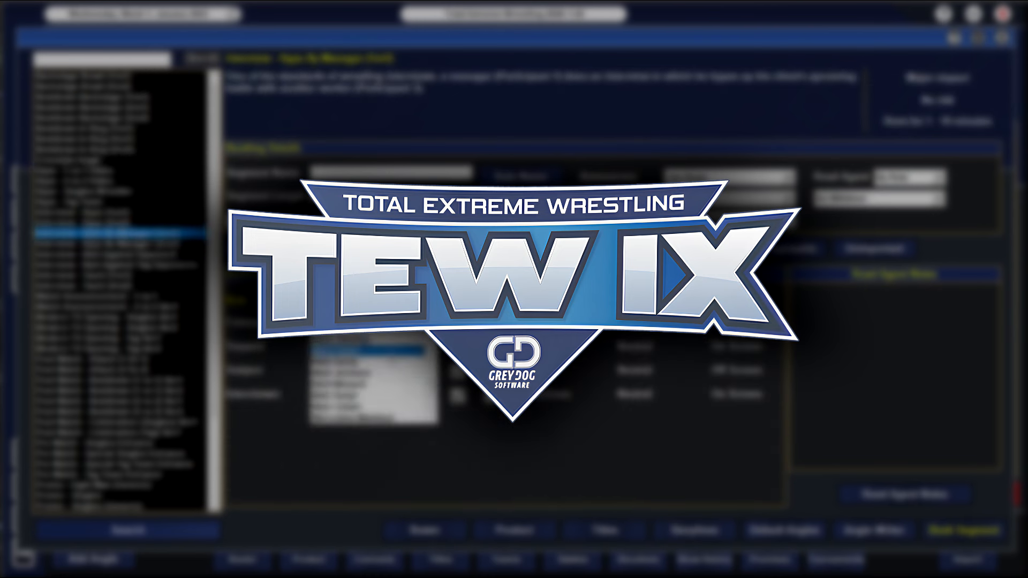
{"action": "left_click", "coordinate": [347, 385]}
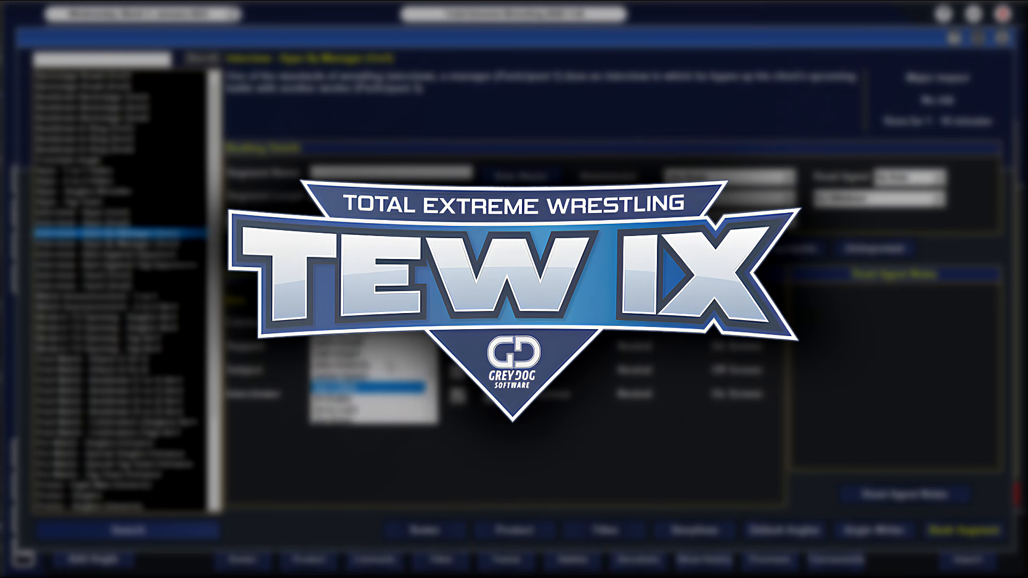